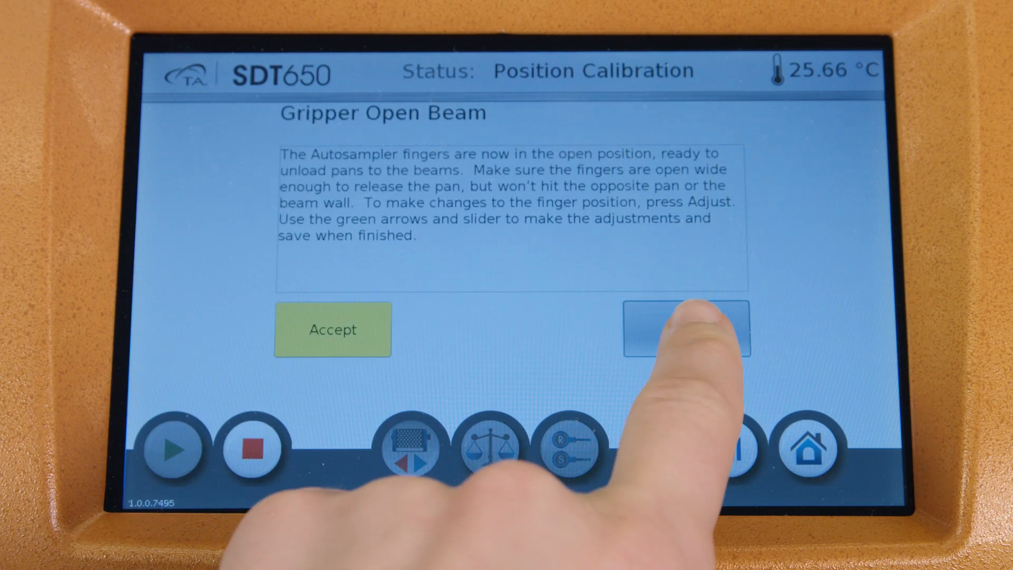
{"action": "left_click", "coordinate": [690, 331]}
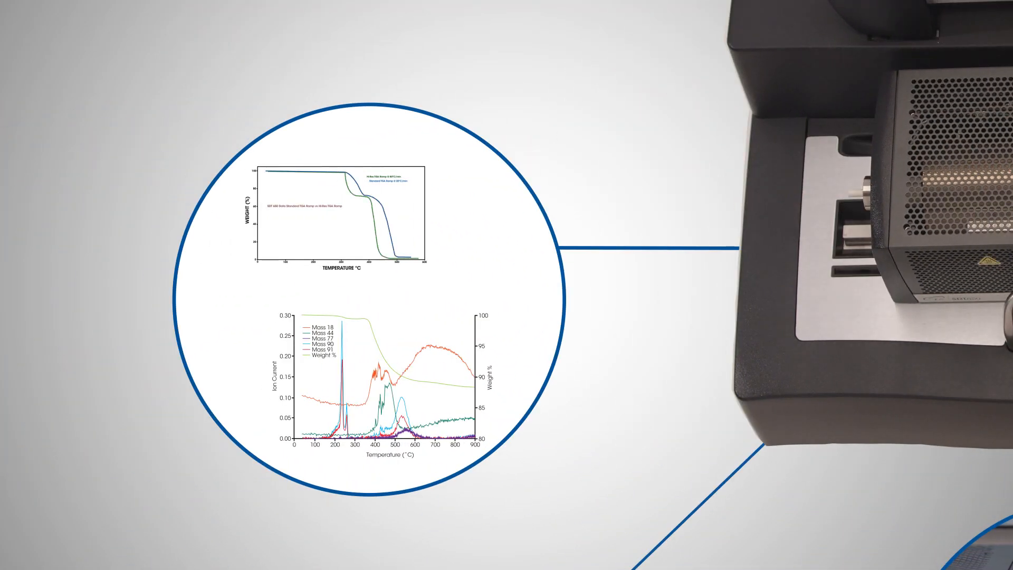
{"action": "scroll", "scroll_direction": "down", "scroll_amount": 3}
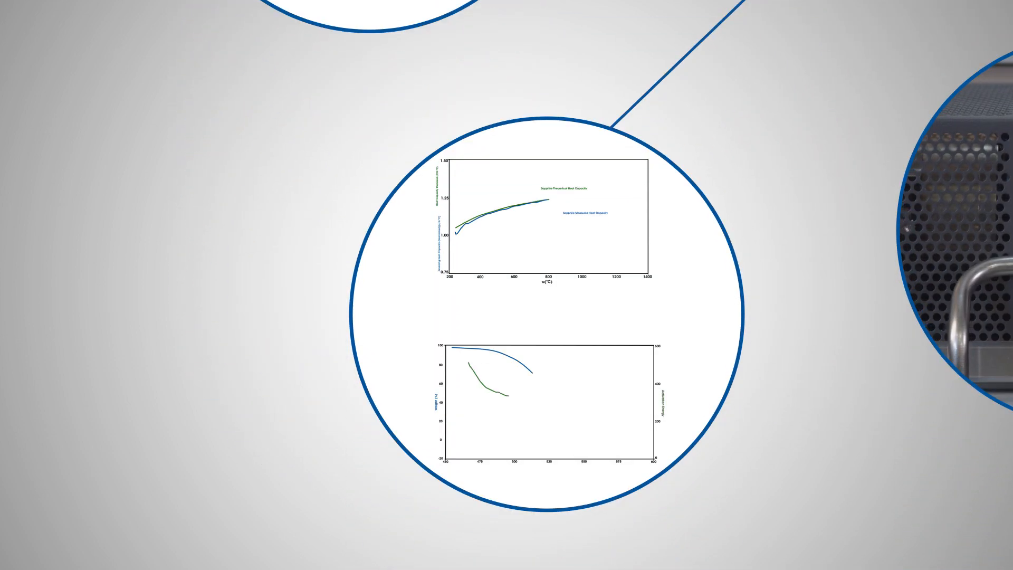